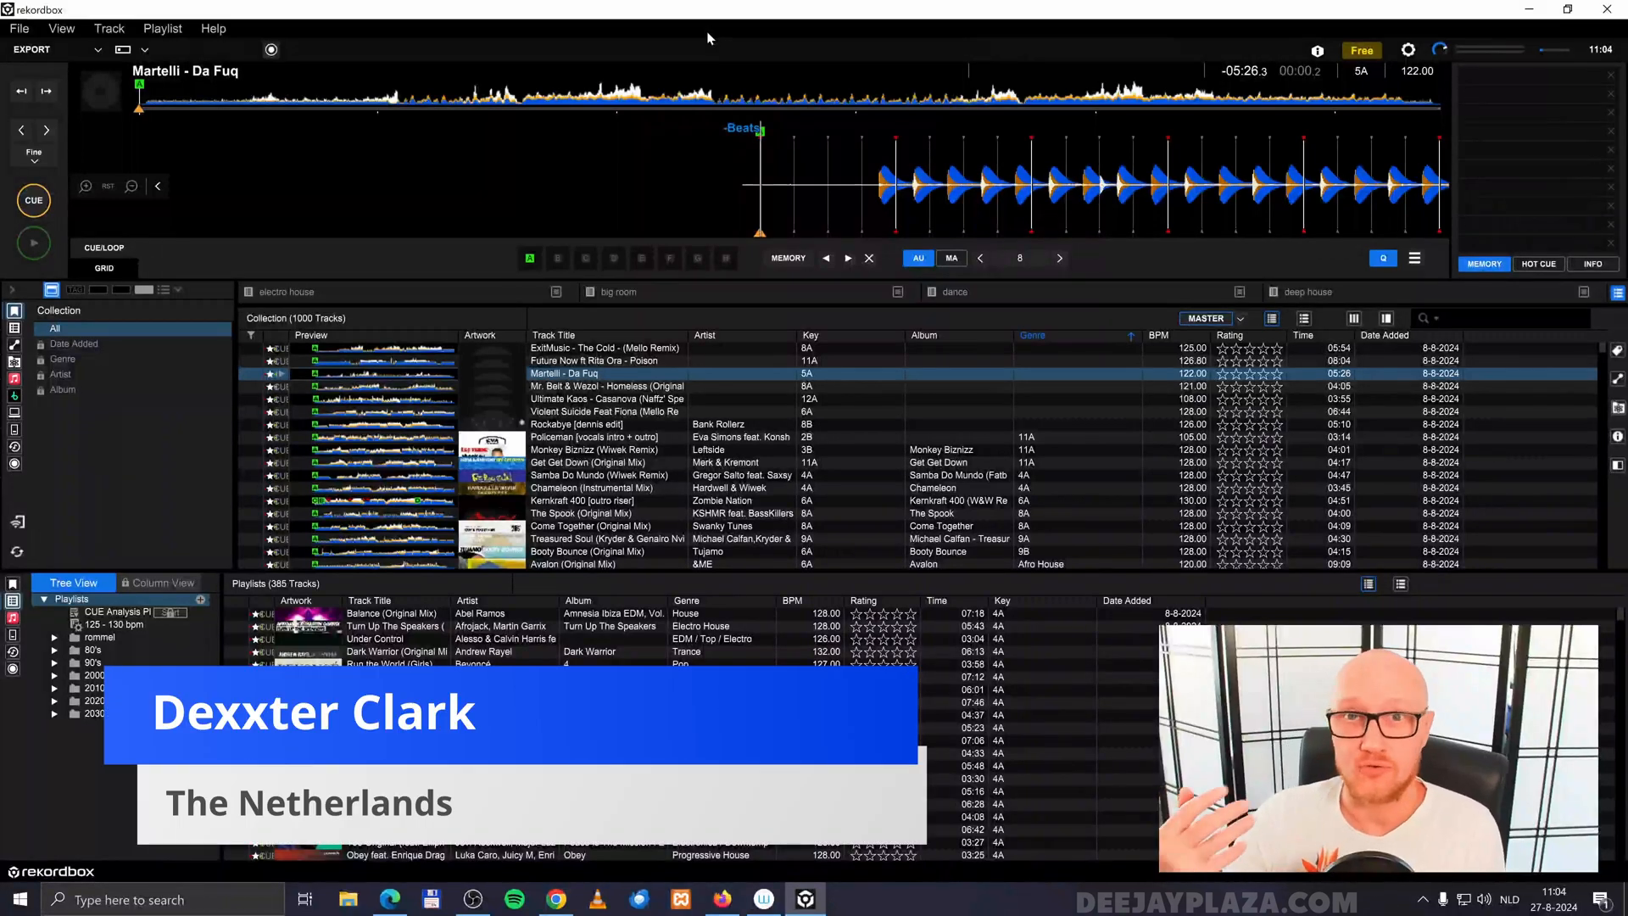
mouse_move(710, 39)
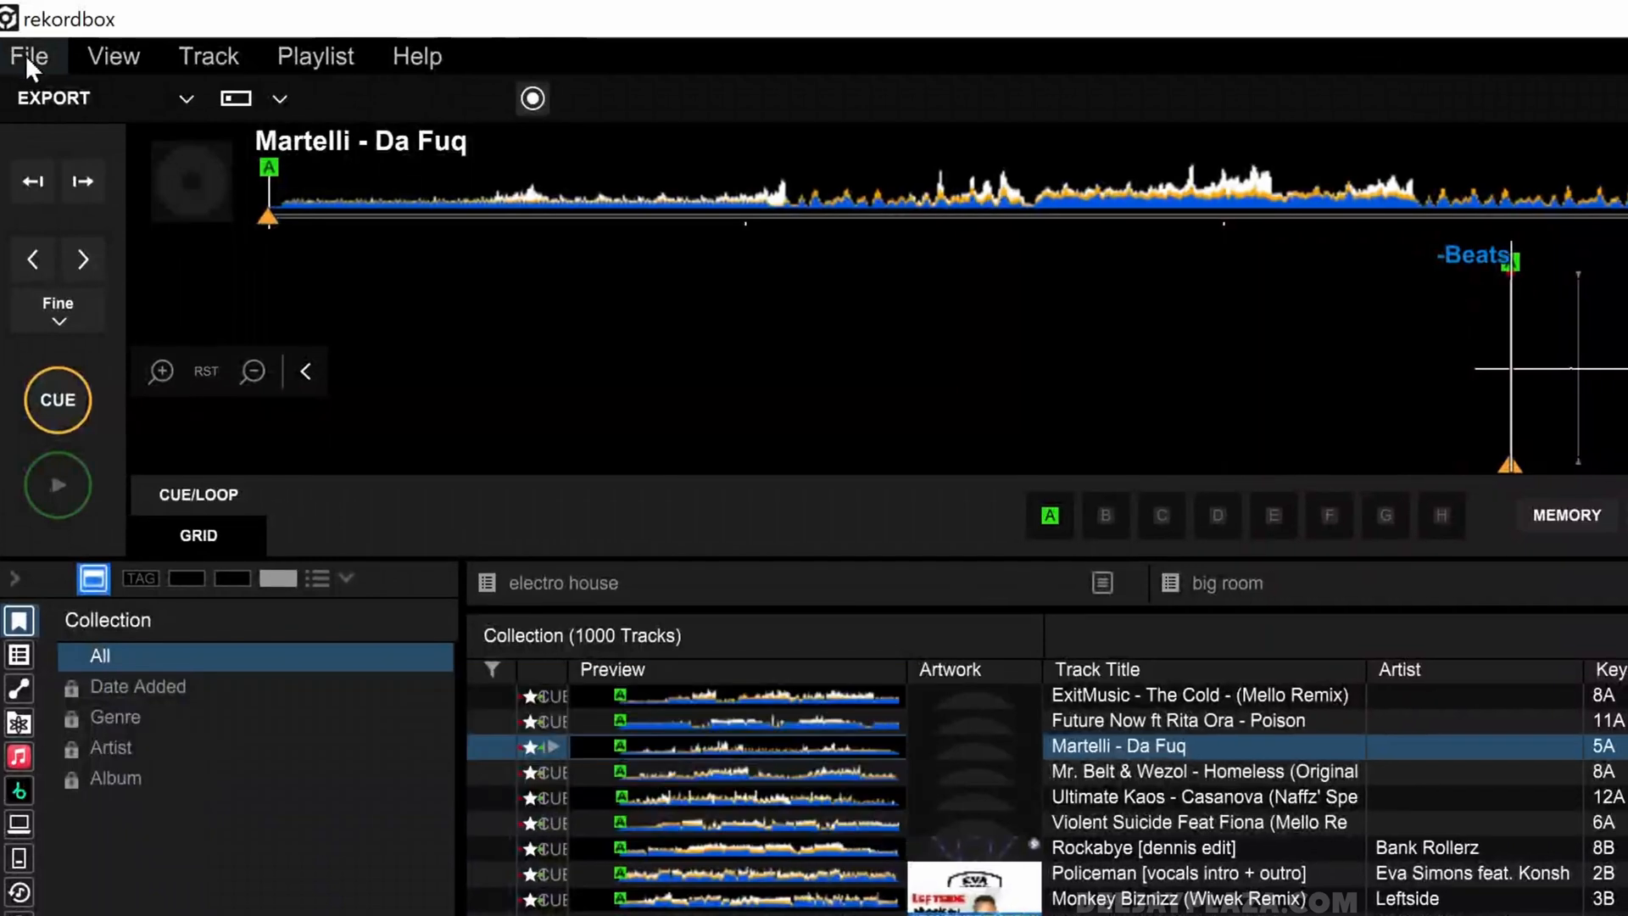
- Reveal the Library submenu with its Backup Library and Restore Library options
left_click(29, 54)
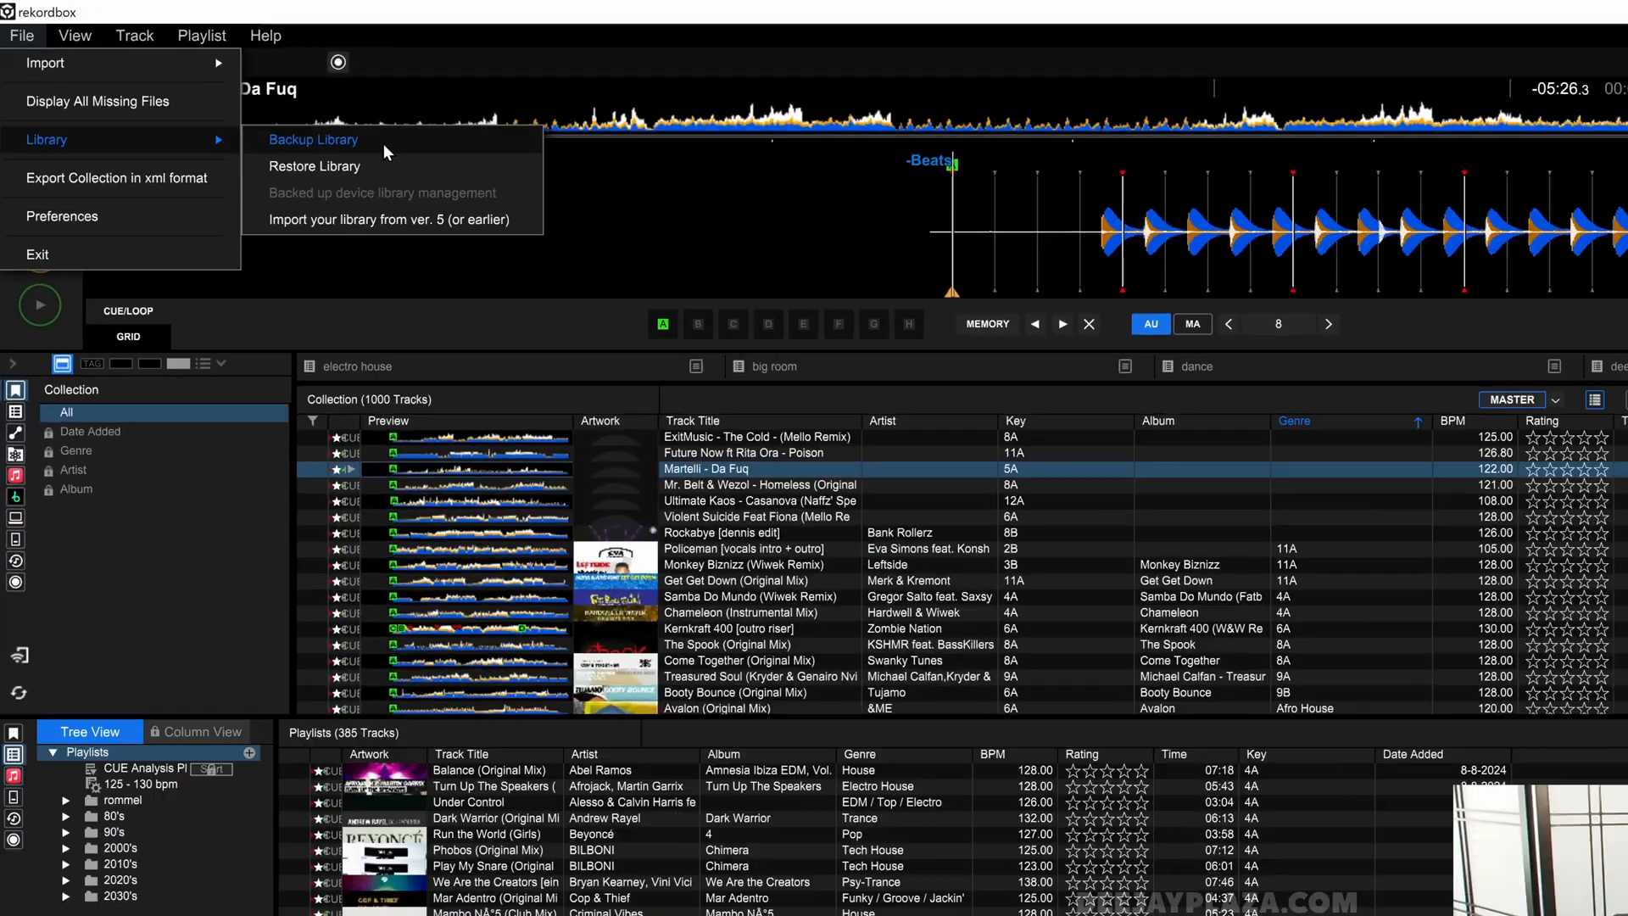
- Start Backup Library and accept the long-operation warning
left_click(312, 139)
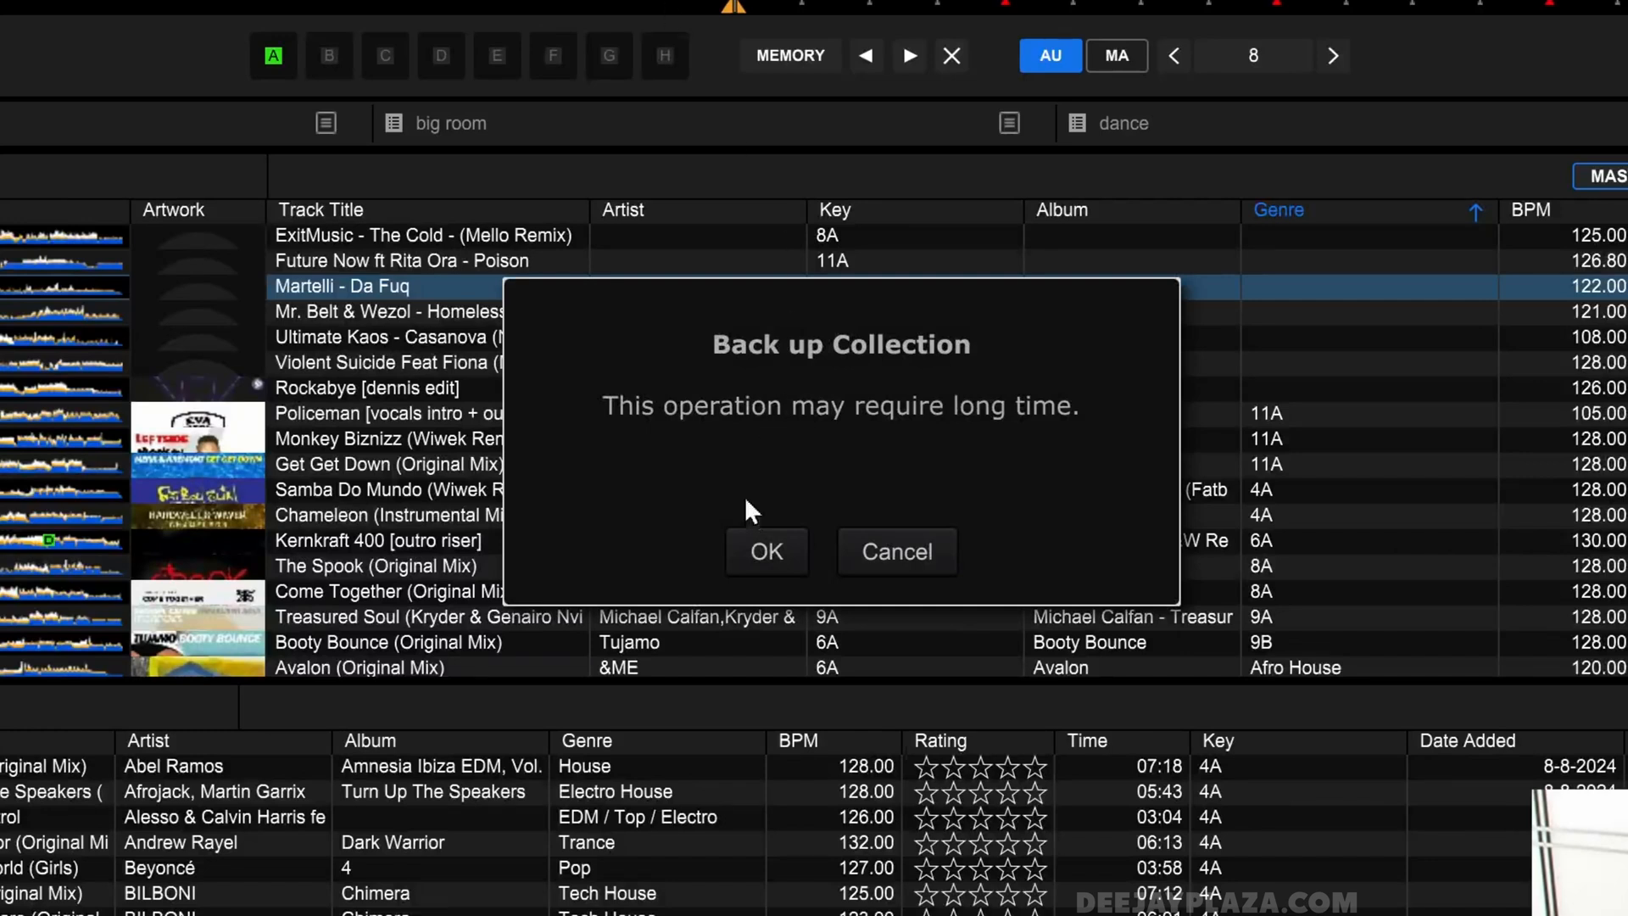
left_click(766, 551)
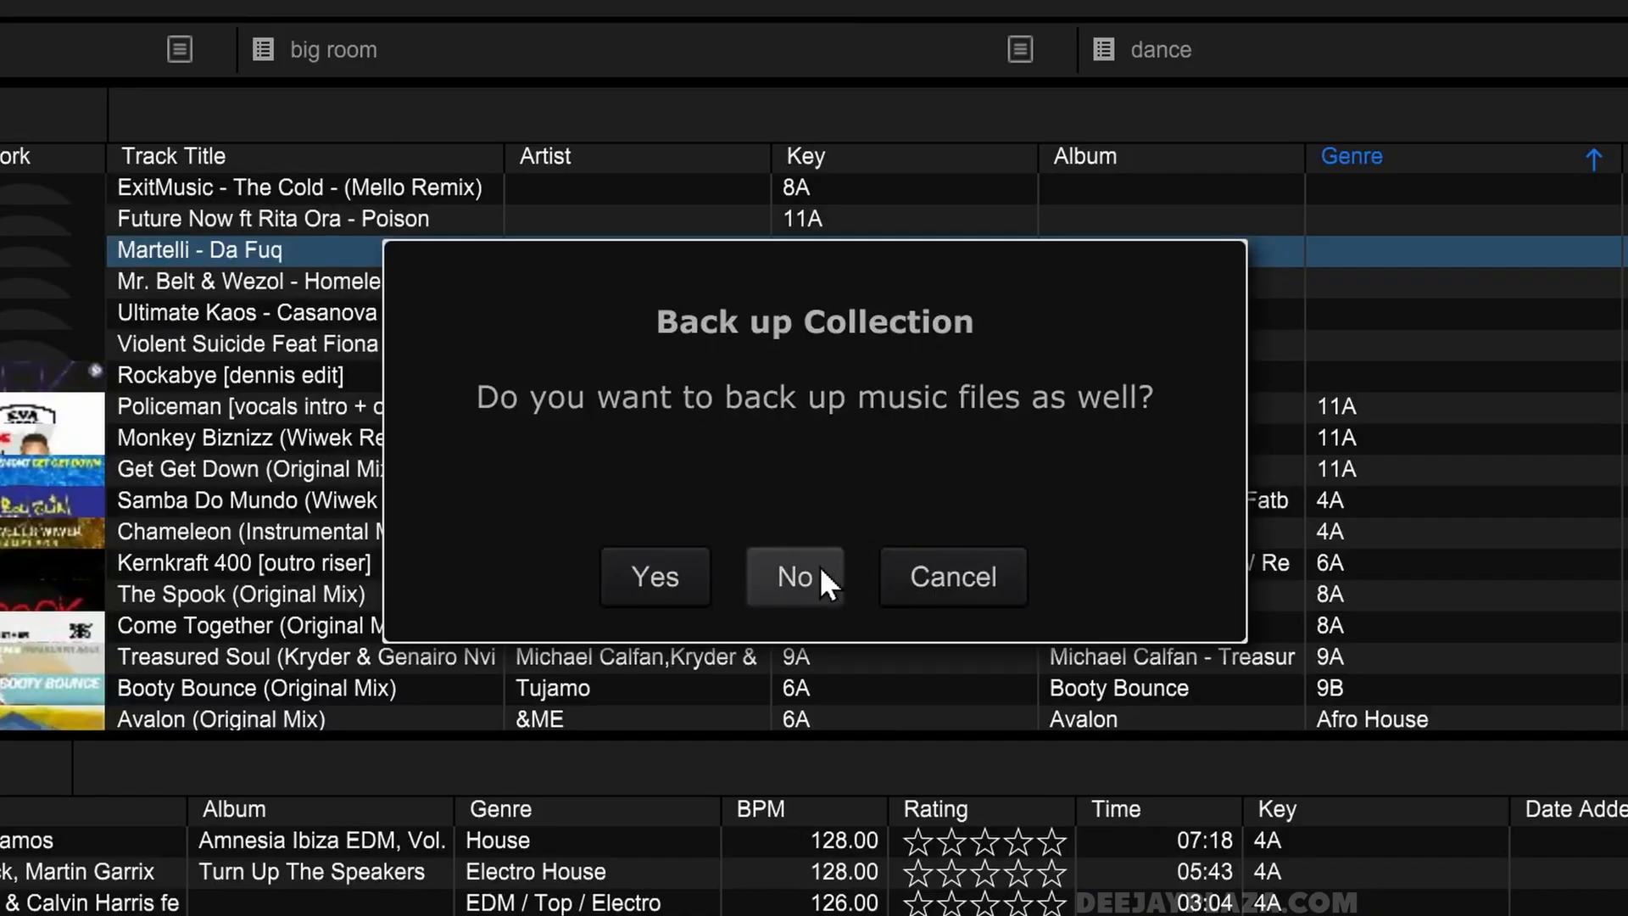
mouse_move(815, 587)
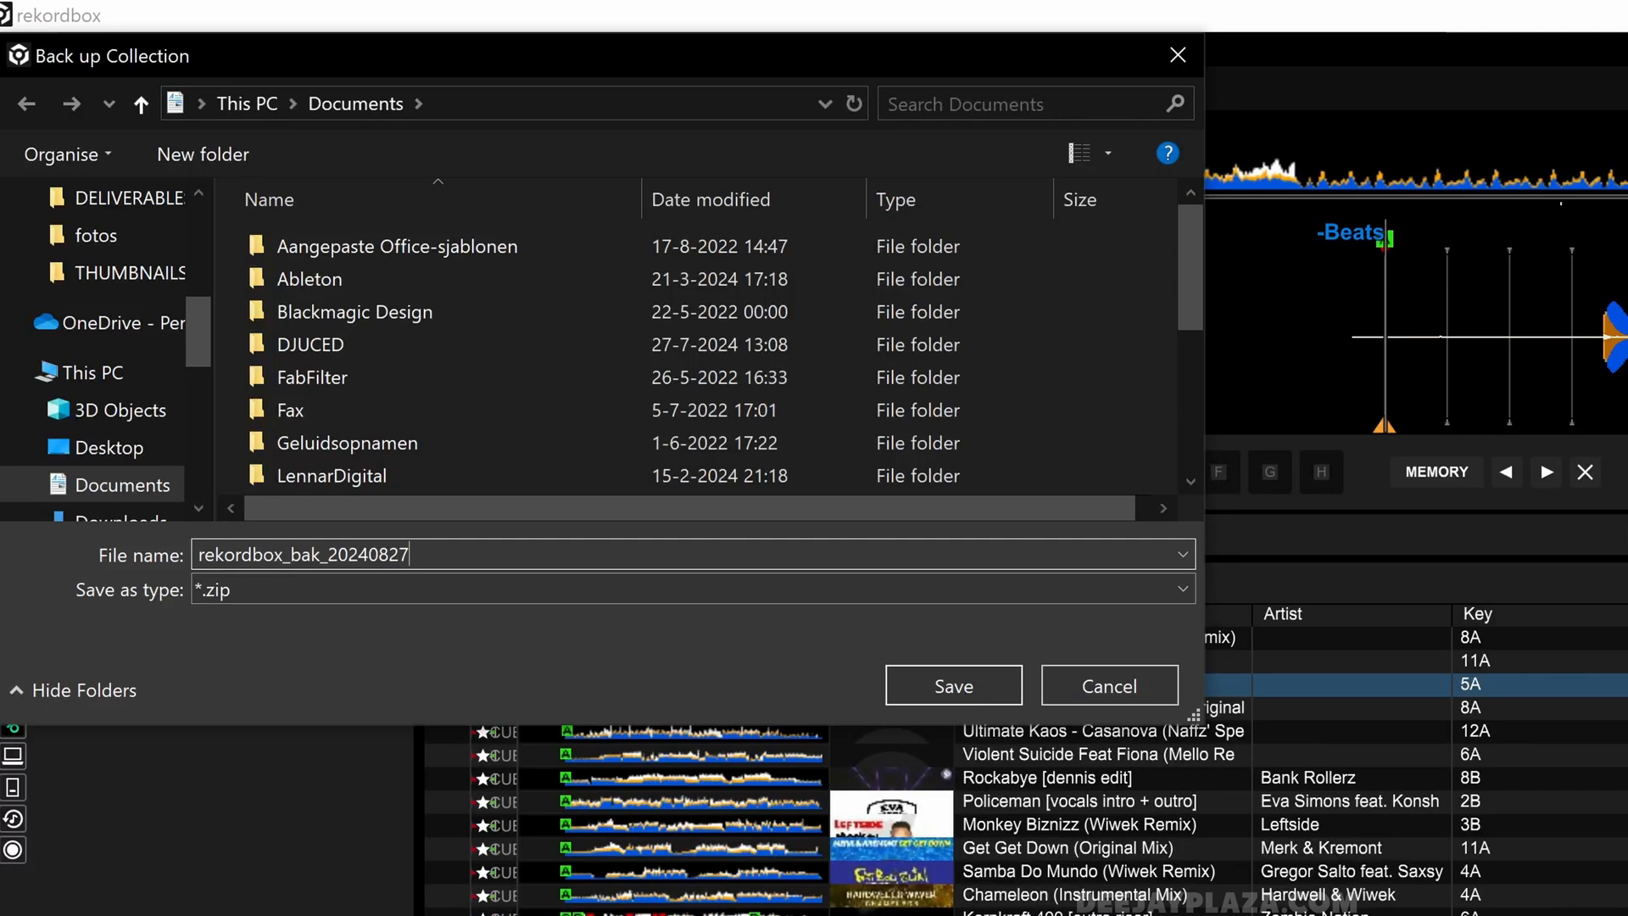
mouse_move(677, 686)
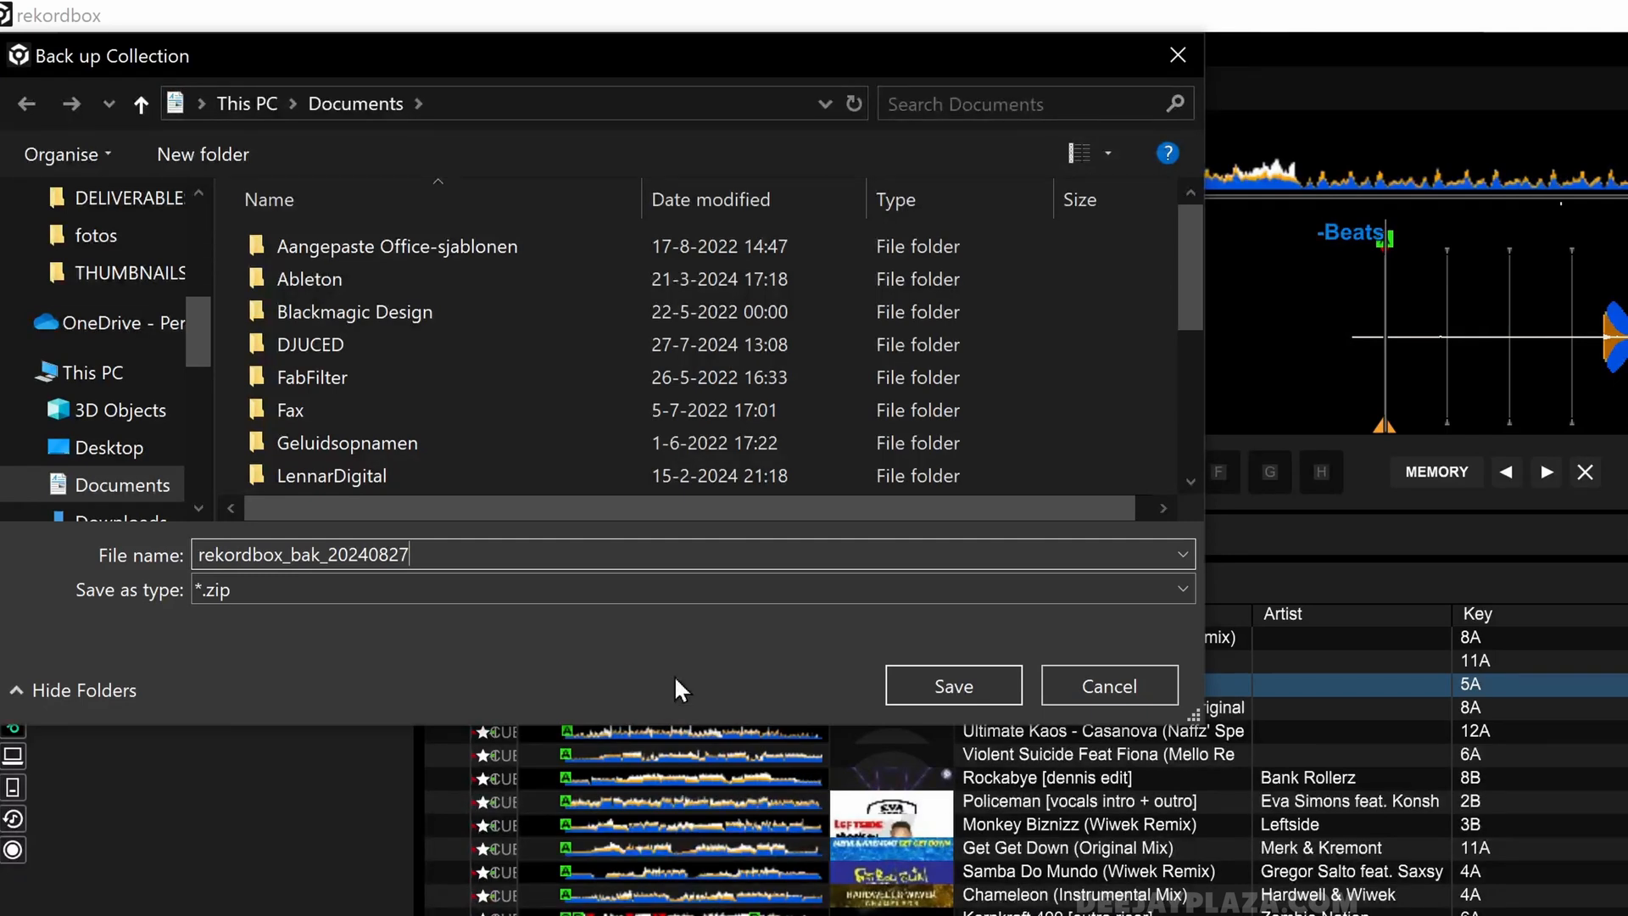
mouse_move(664, 672)
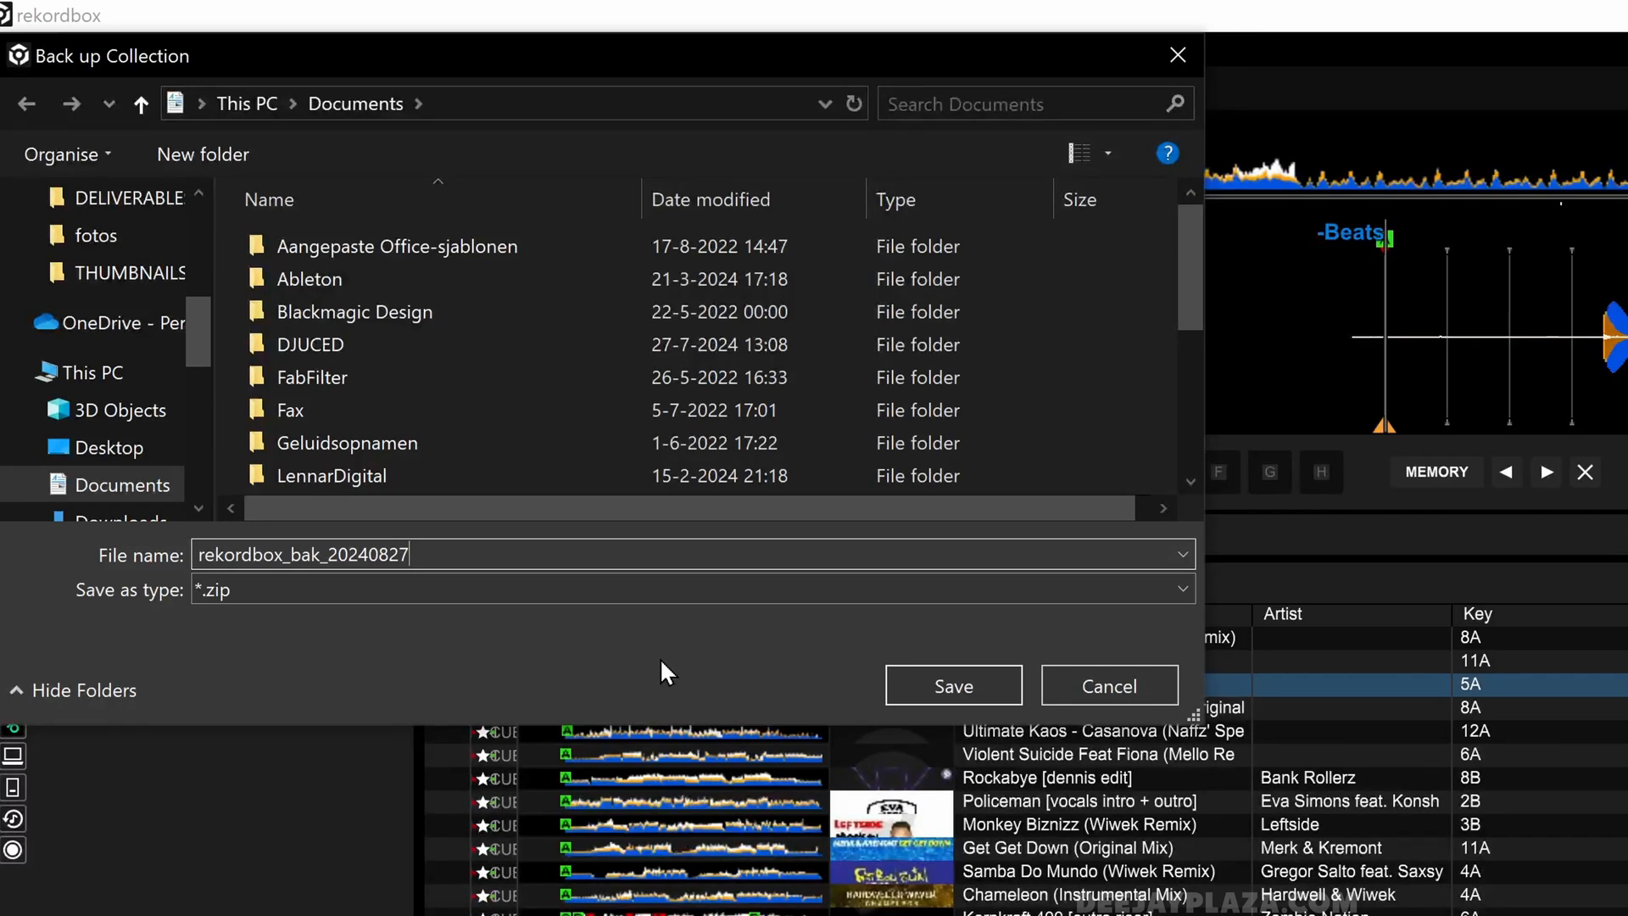
mouse_move(665, 670)
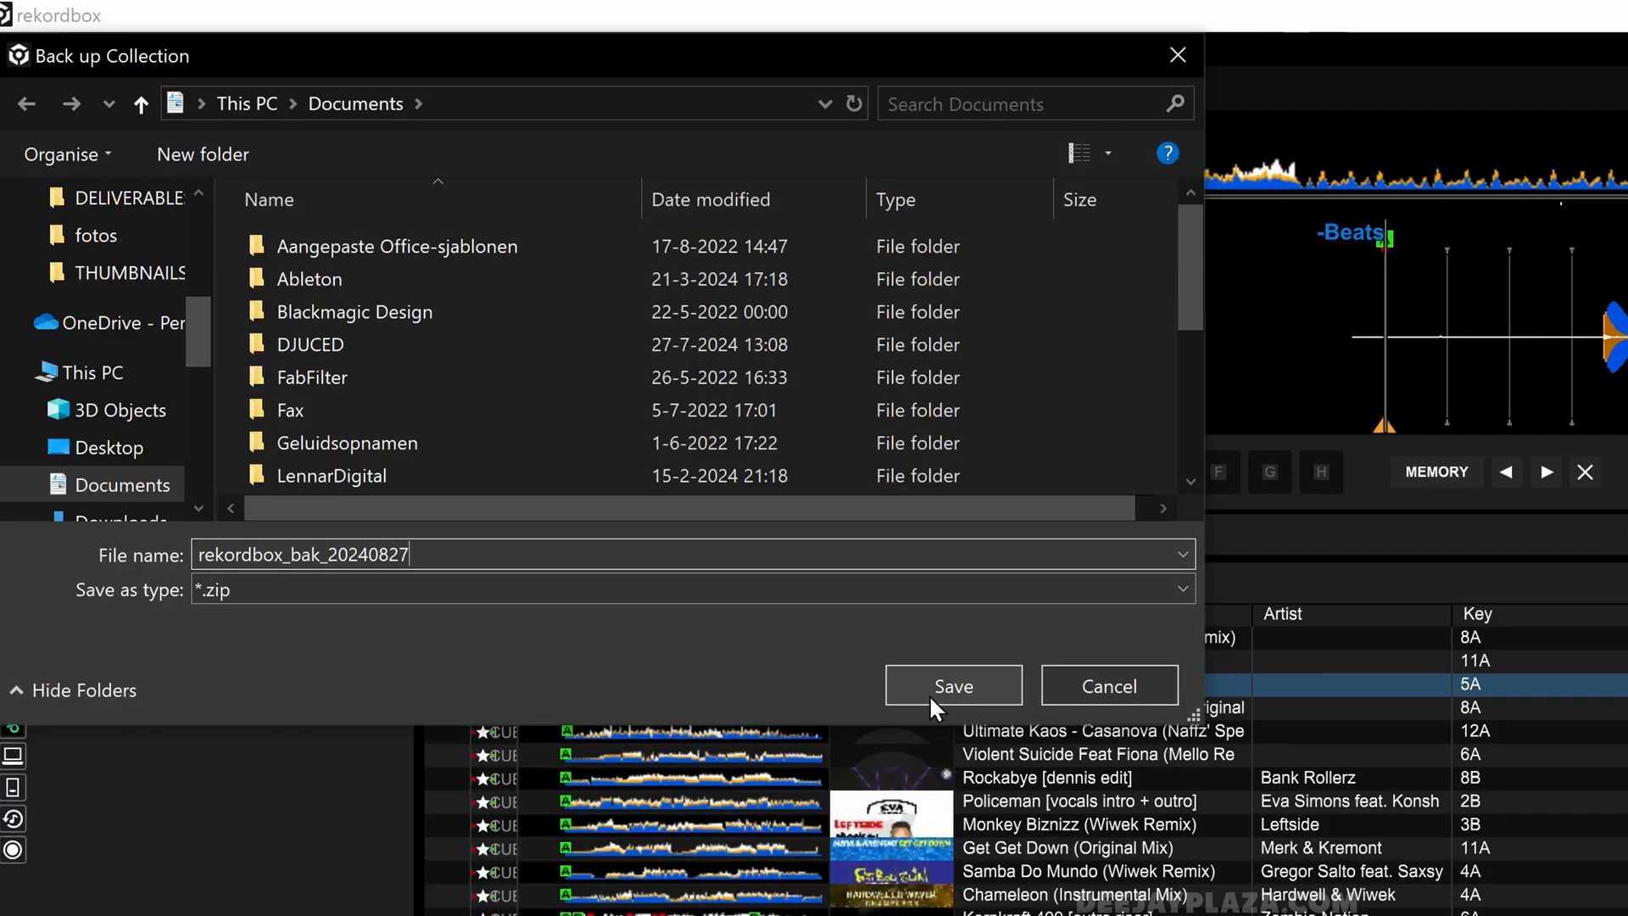
- Save the backup as rekordbox_bak_20240827.zip in Documents without music files
left_click(951, 685)
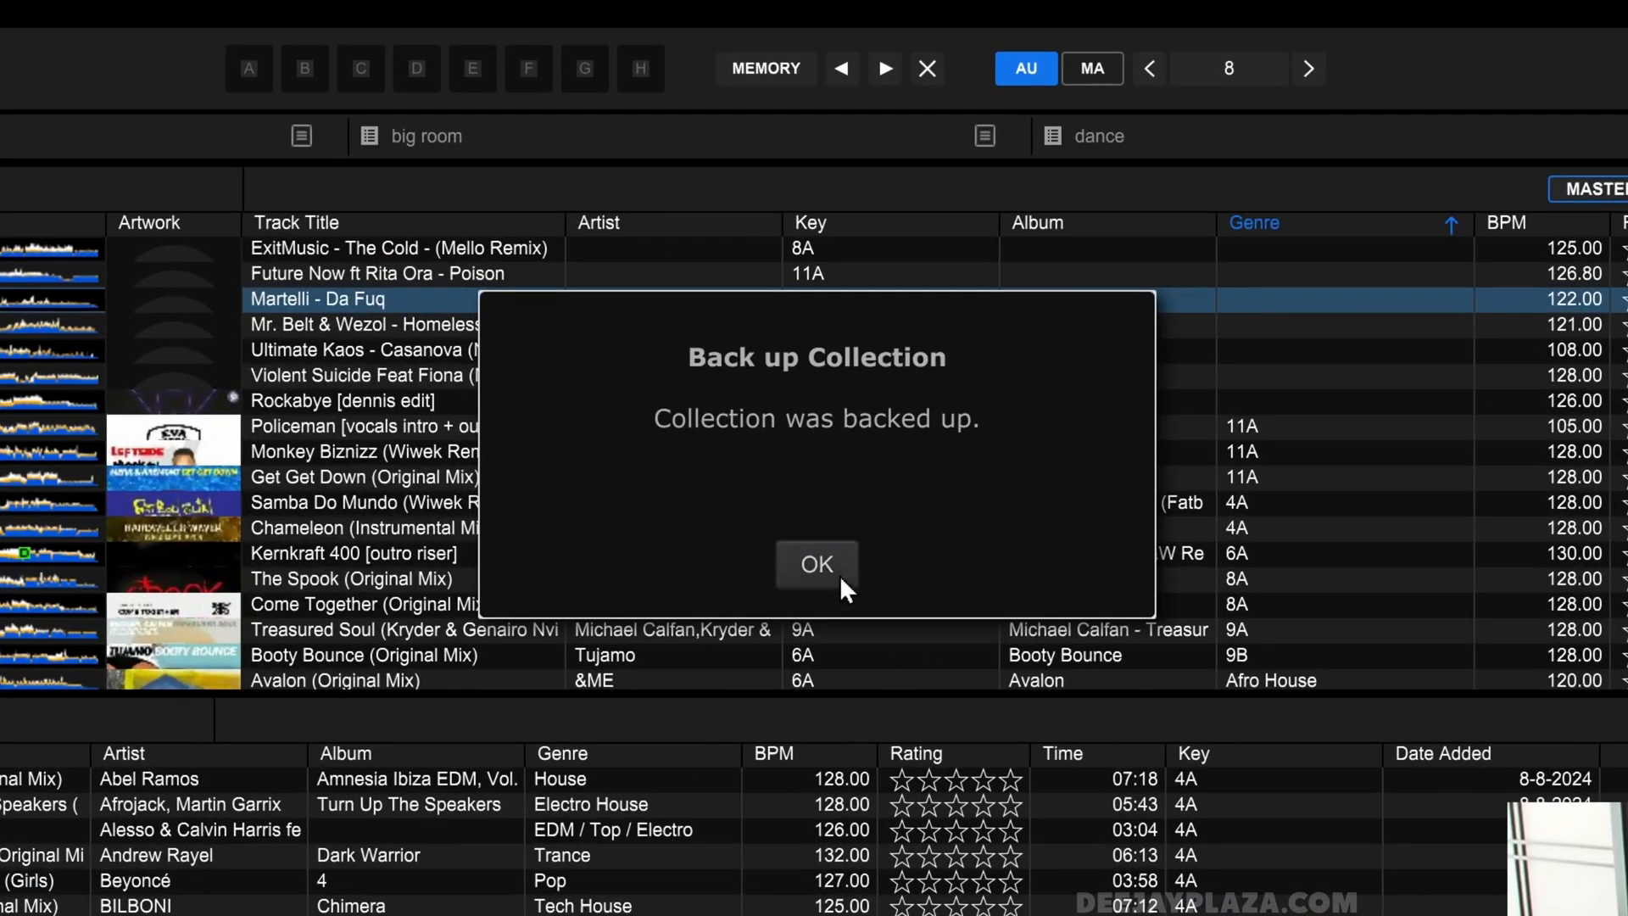
mouse_move(835, 587)
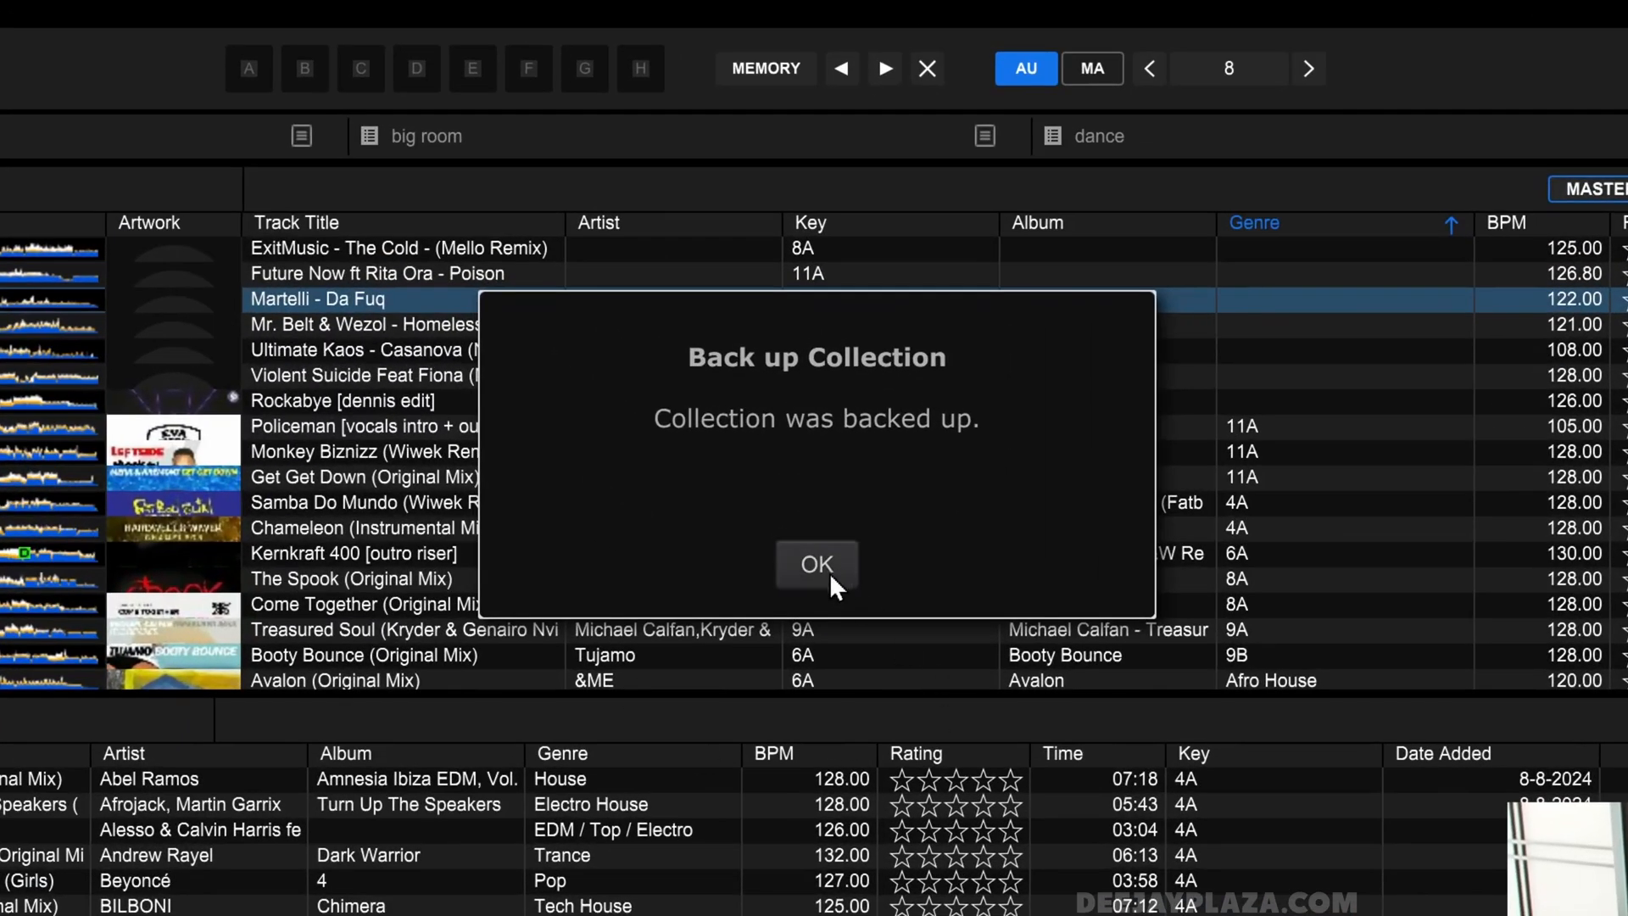
- Dismiss the 'Collection was backed up' message to return to the 1000-track collection
left_click(816, 563)
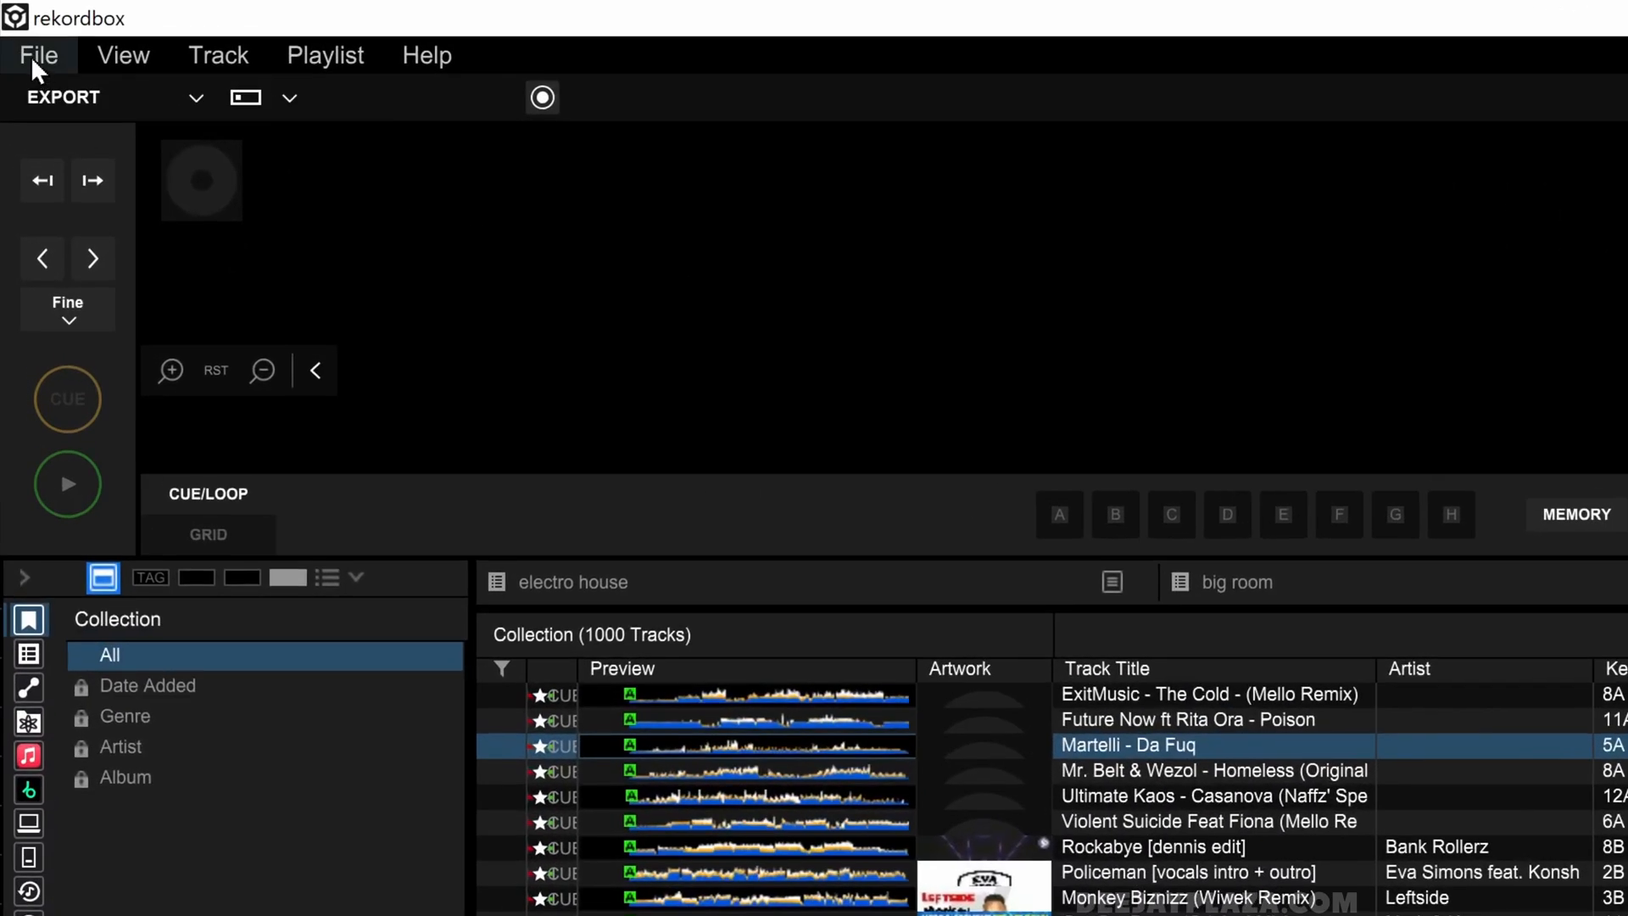
- Start Restore Library, reaching the overwrite-library confirmation
left_click(37, 54)
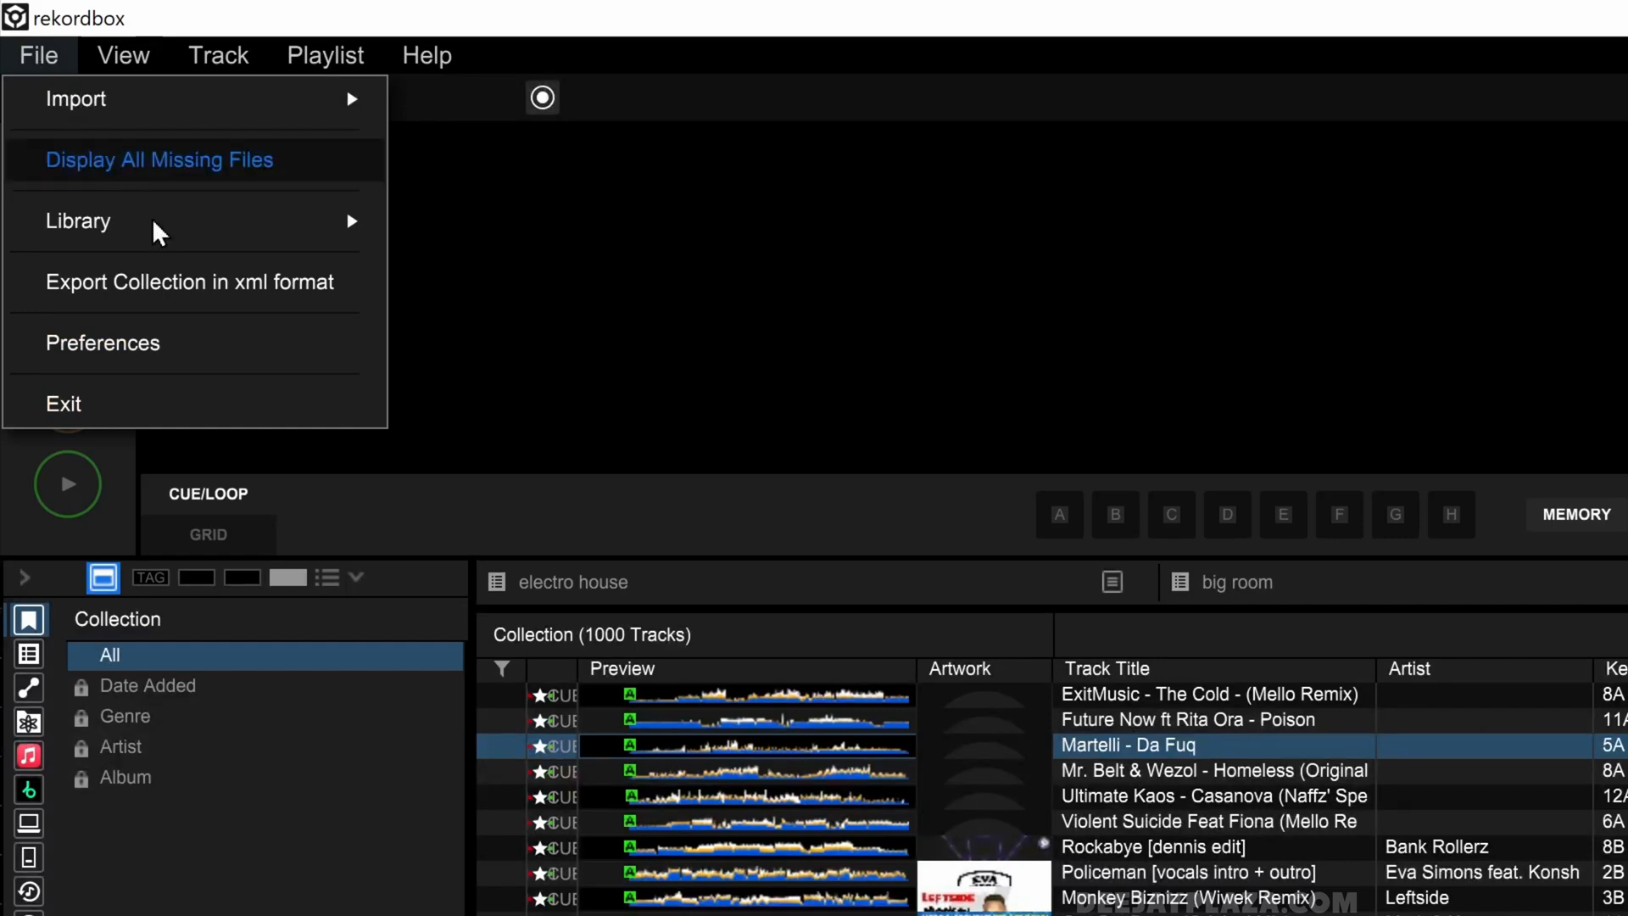
mouse_move(76, 220)
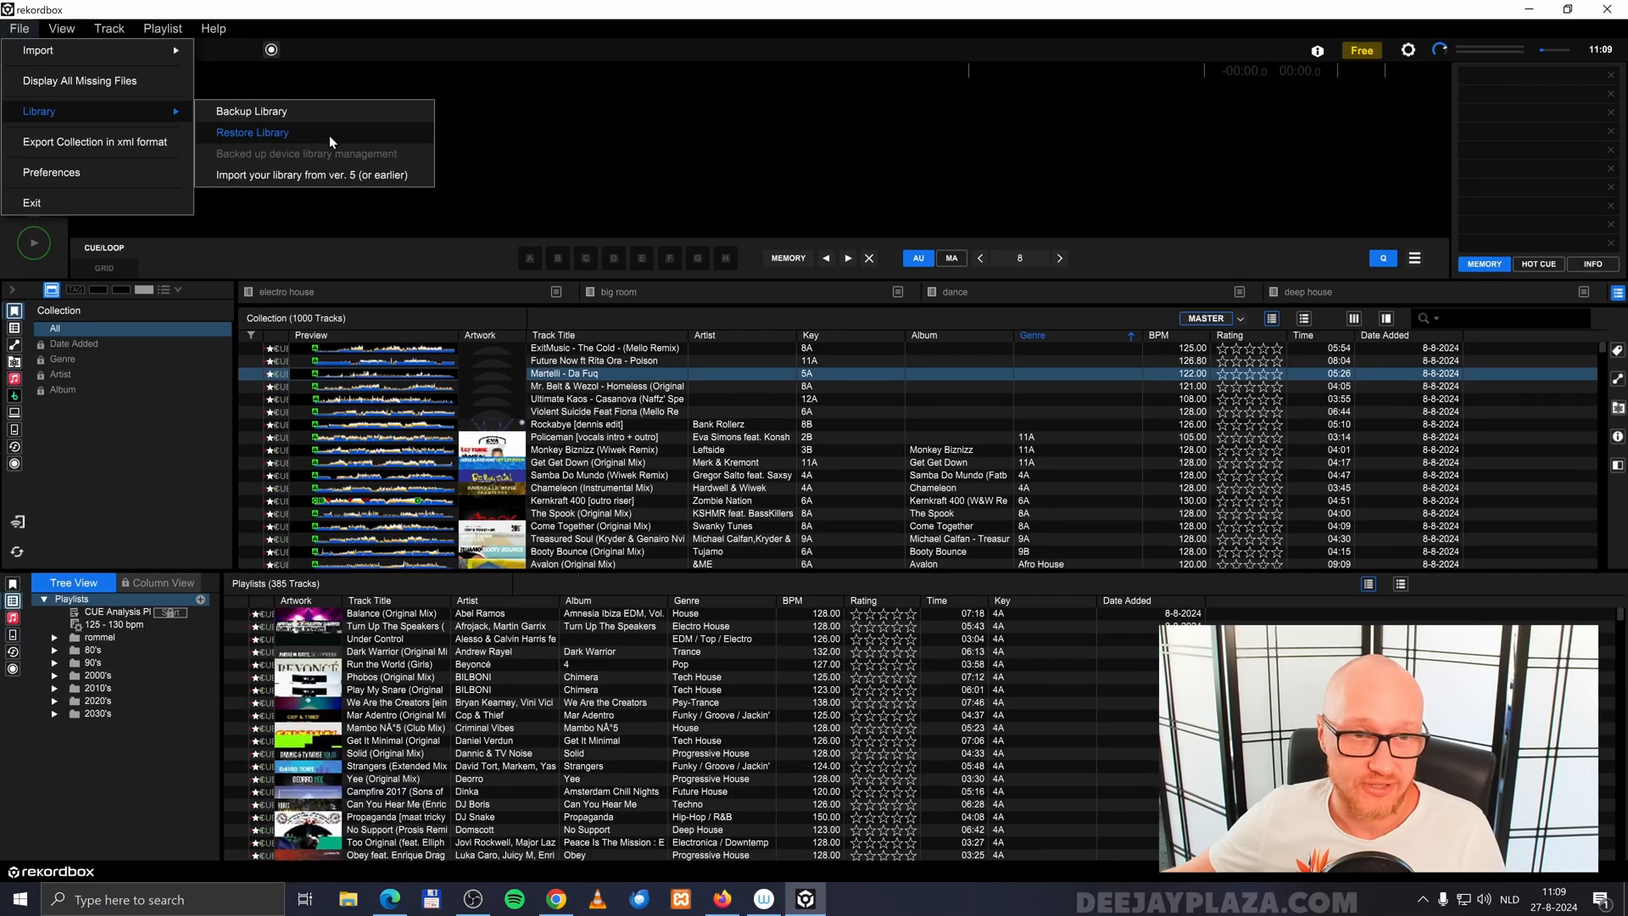
left_click(251, 132)
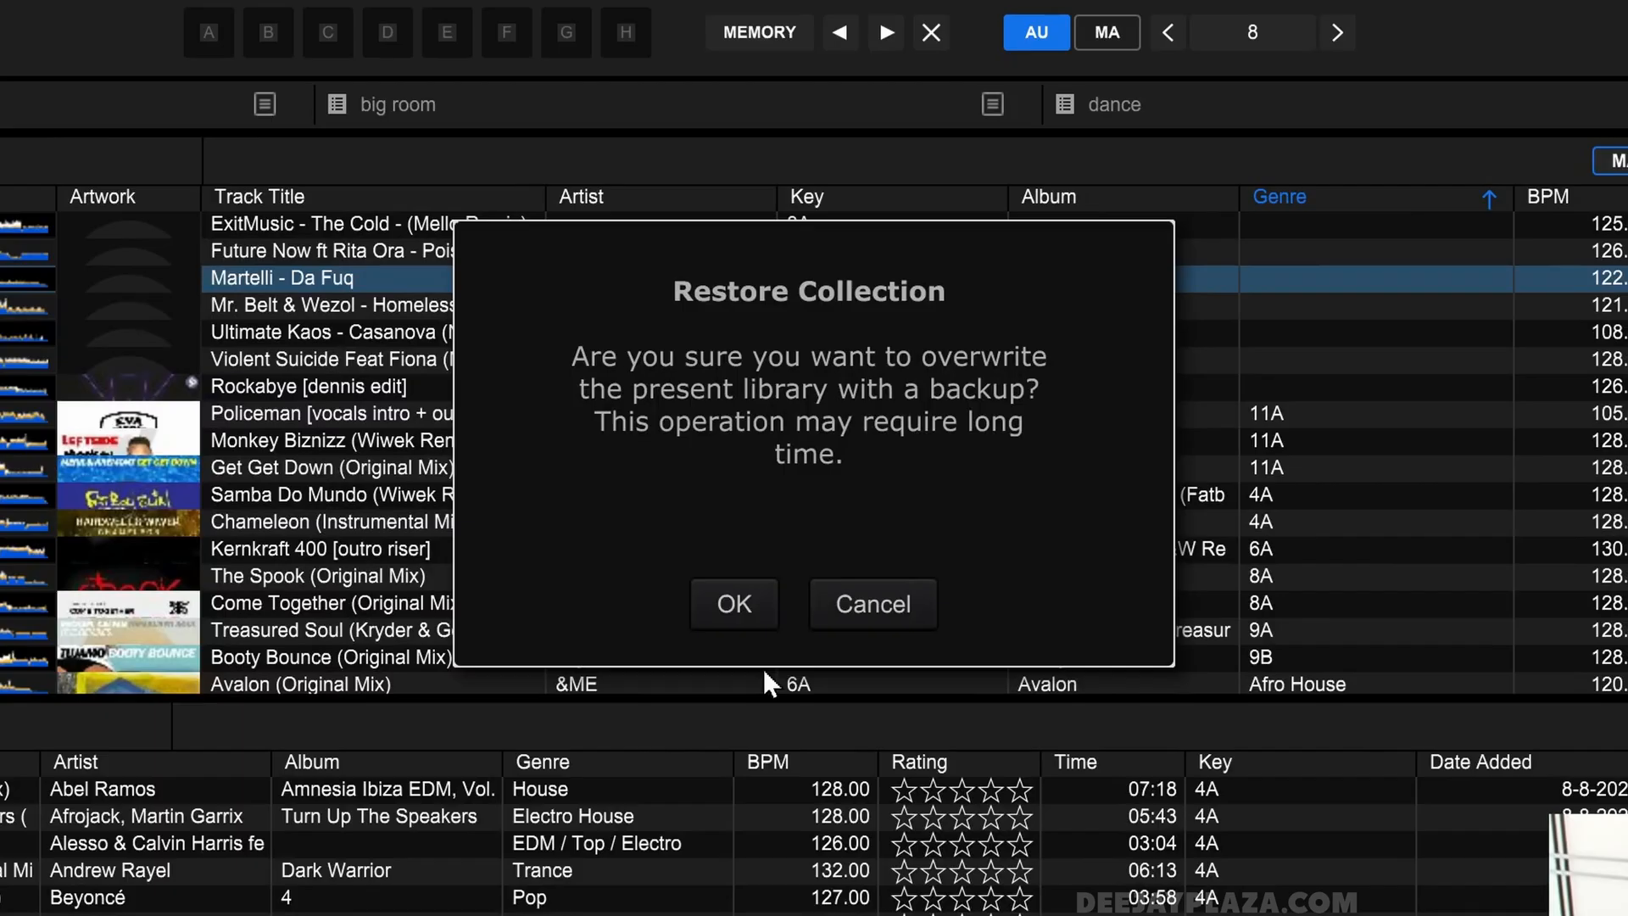
- Confirm the overwrite and restore from rekordbox_bak_20240827 in Documents
left_click(734, 604)
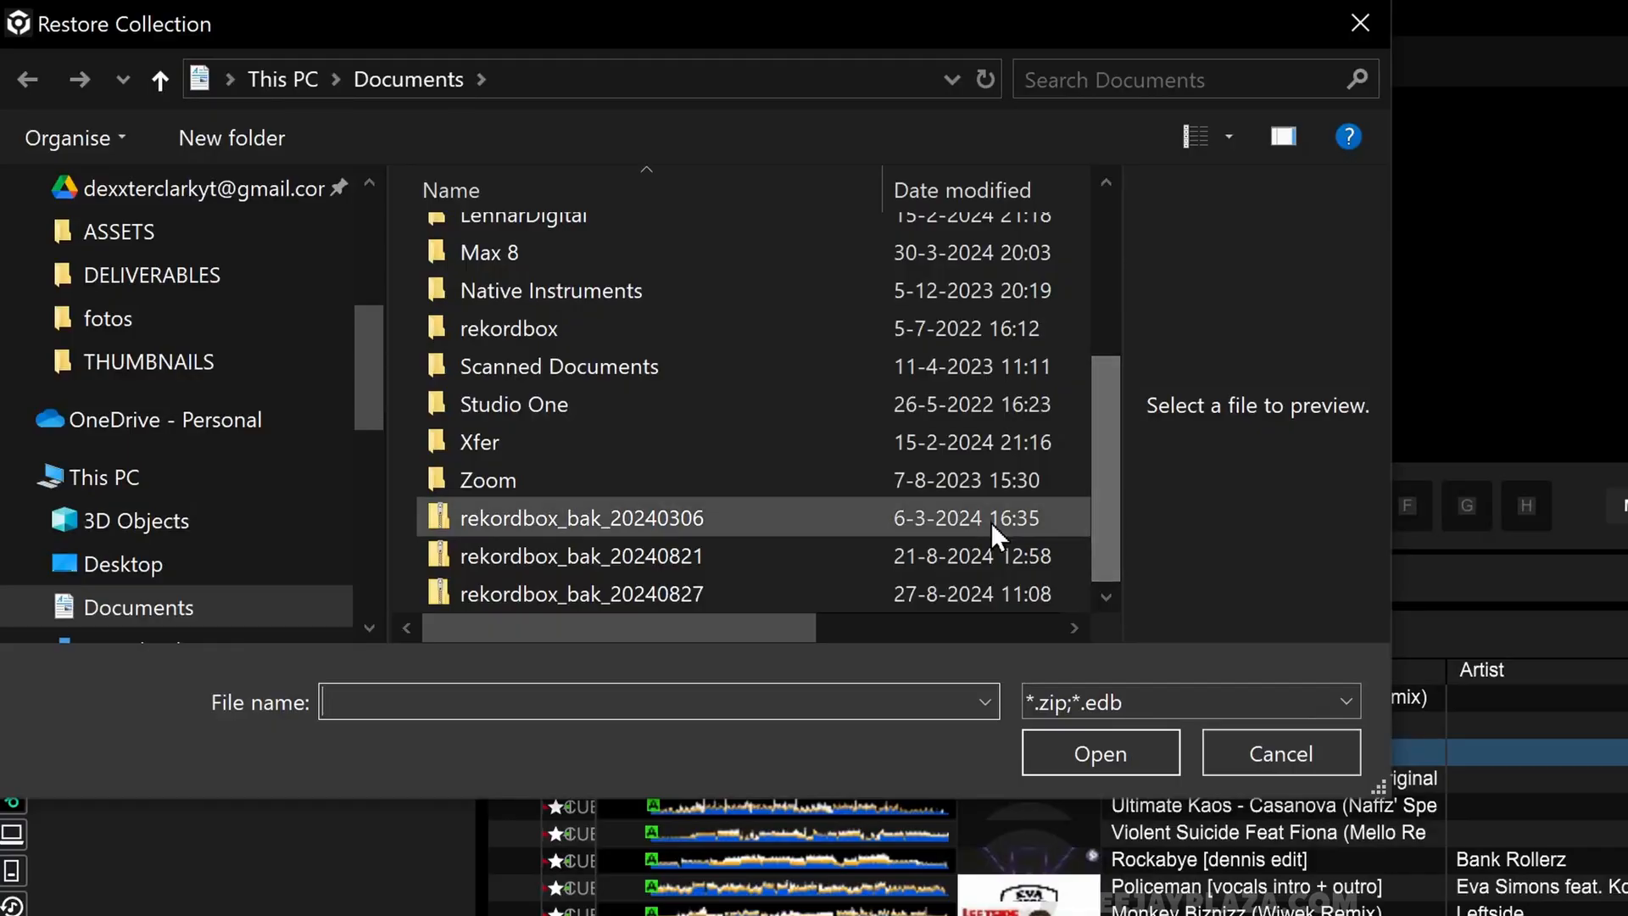
left_click(580, 593)
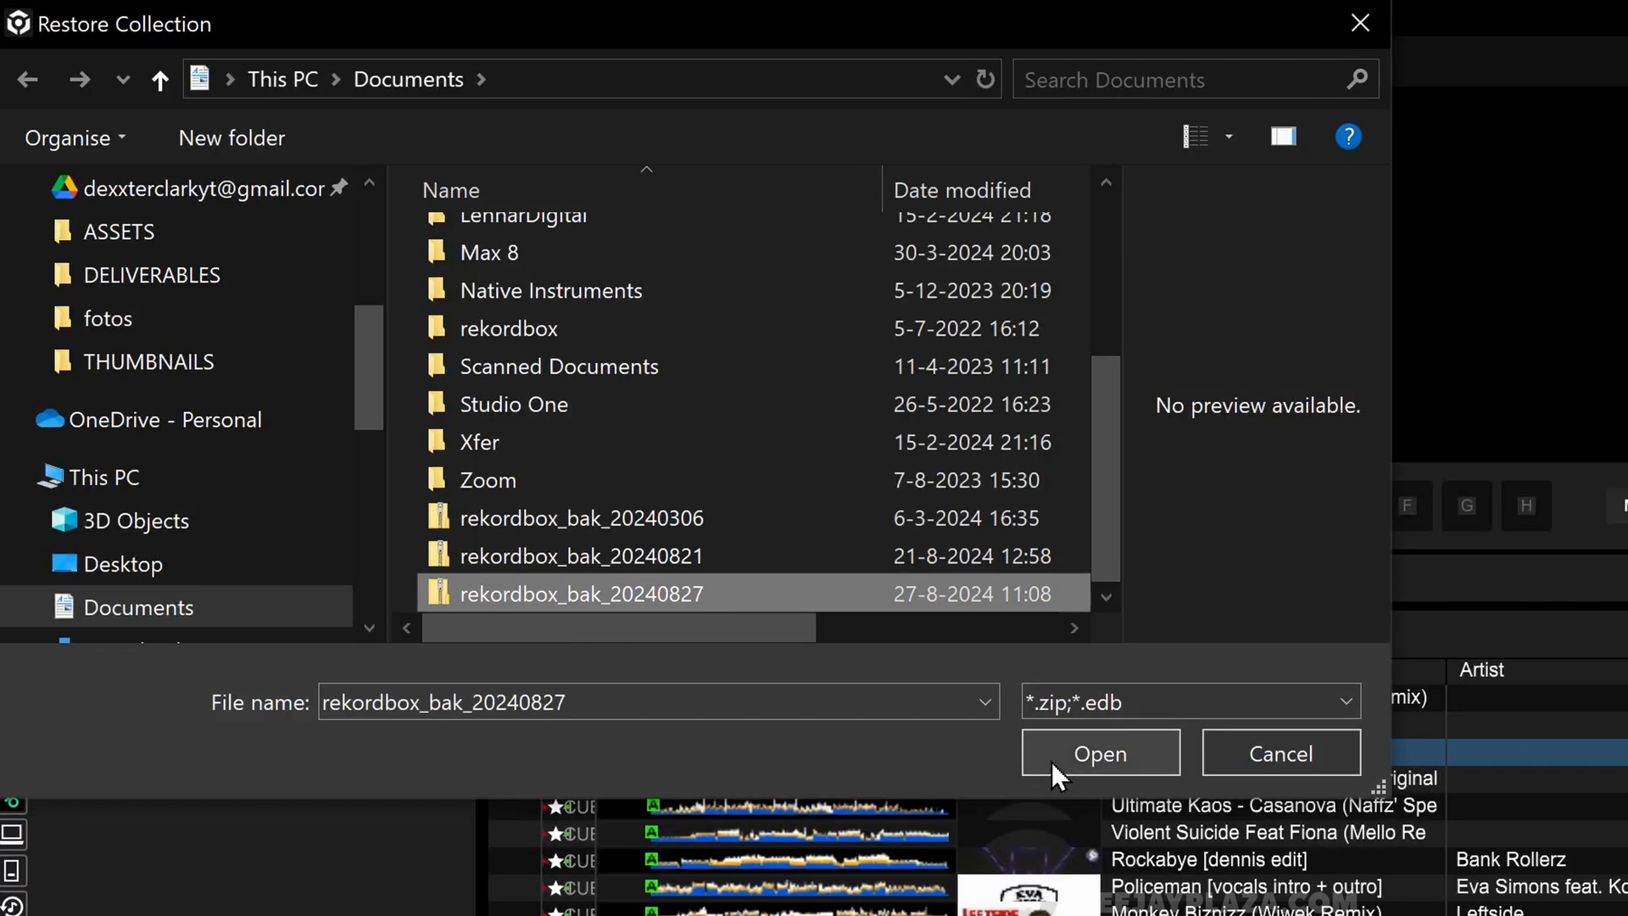
left_click(1098, 753)
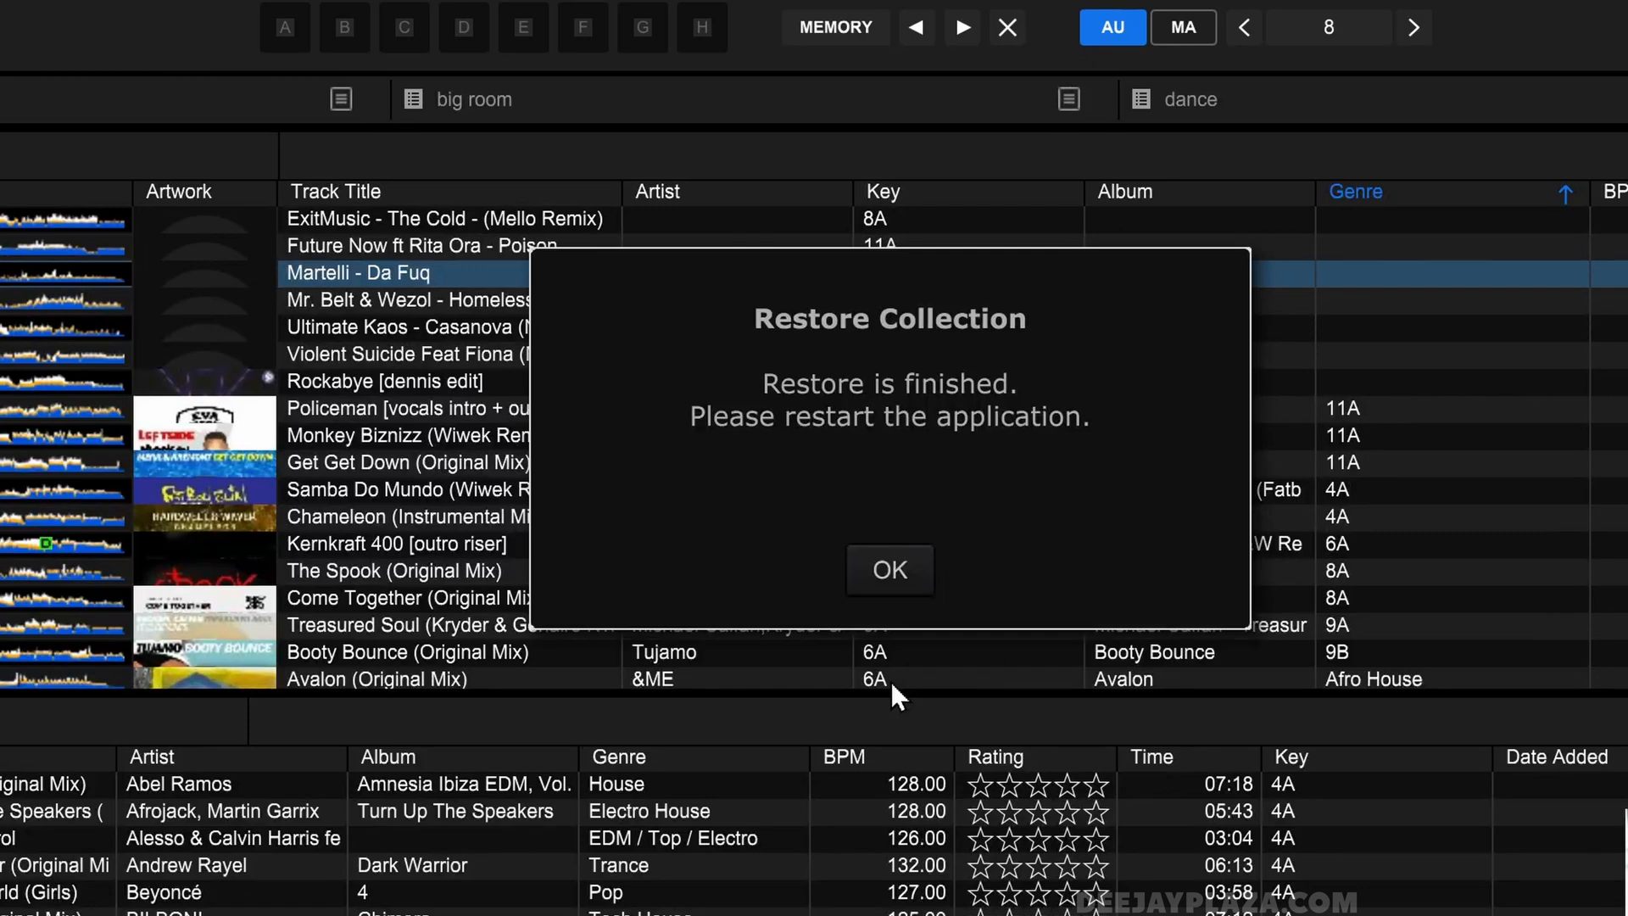
mouse_move(972, 668)
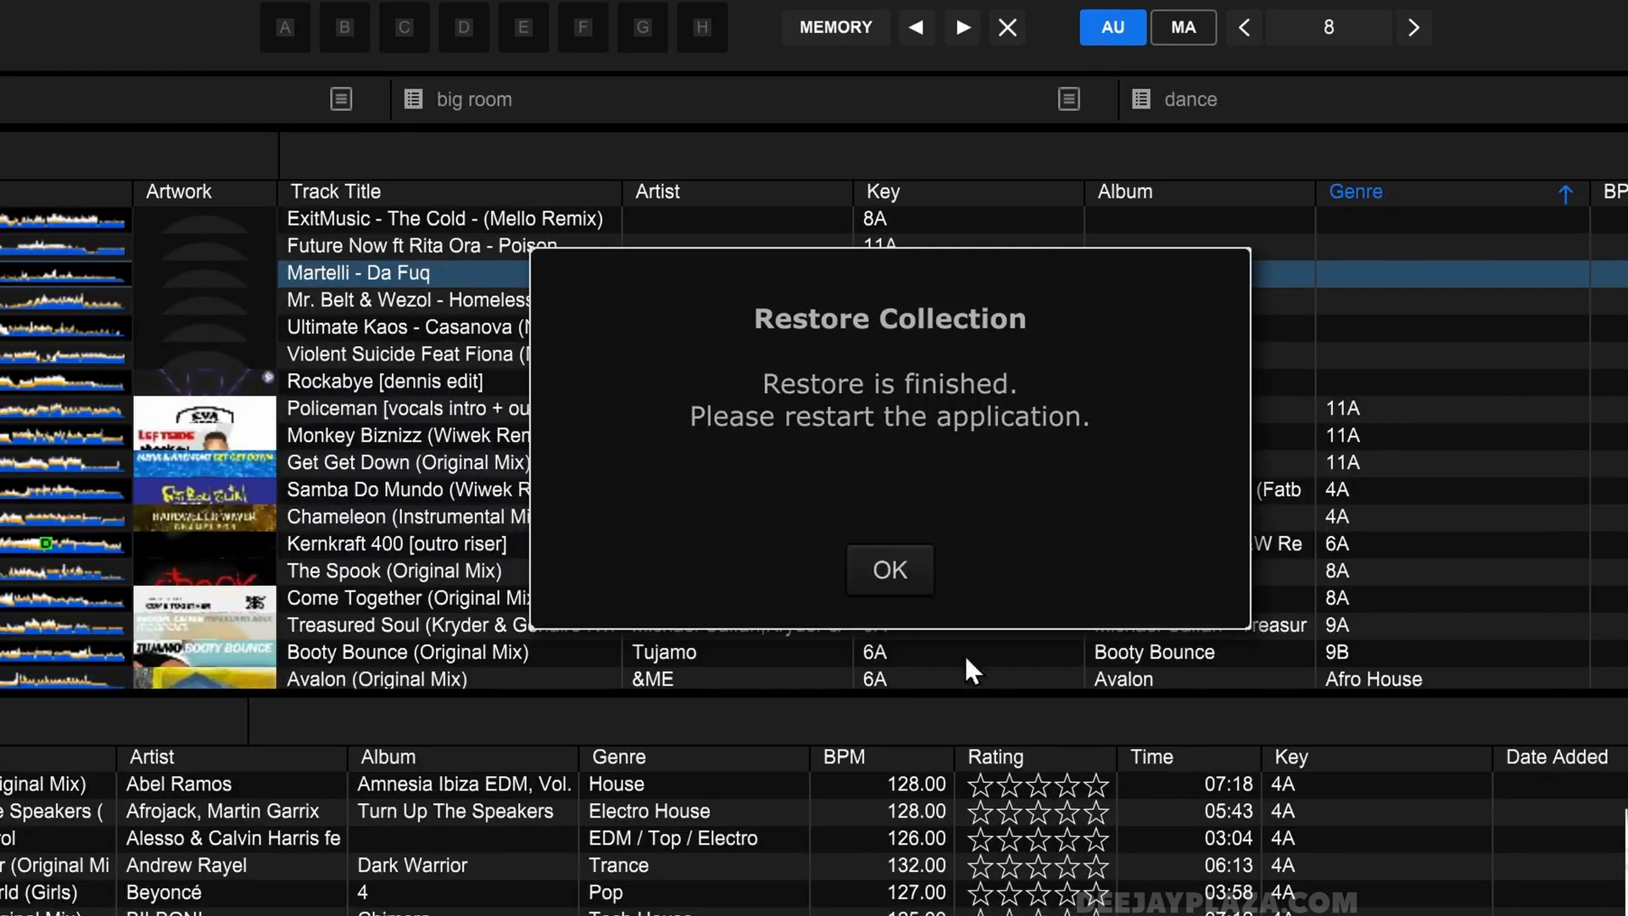
mouse_move(887, 570)
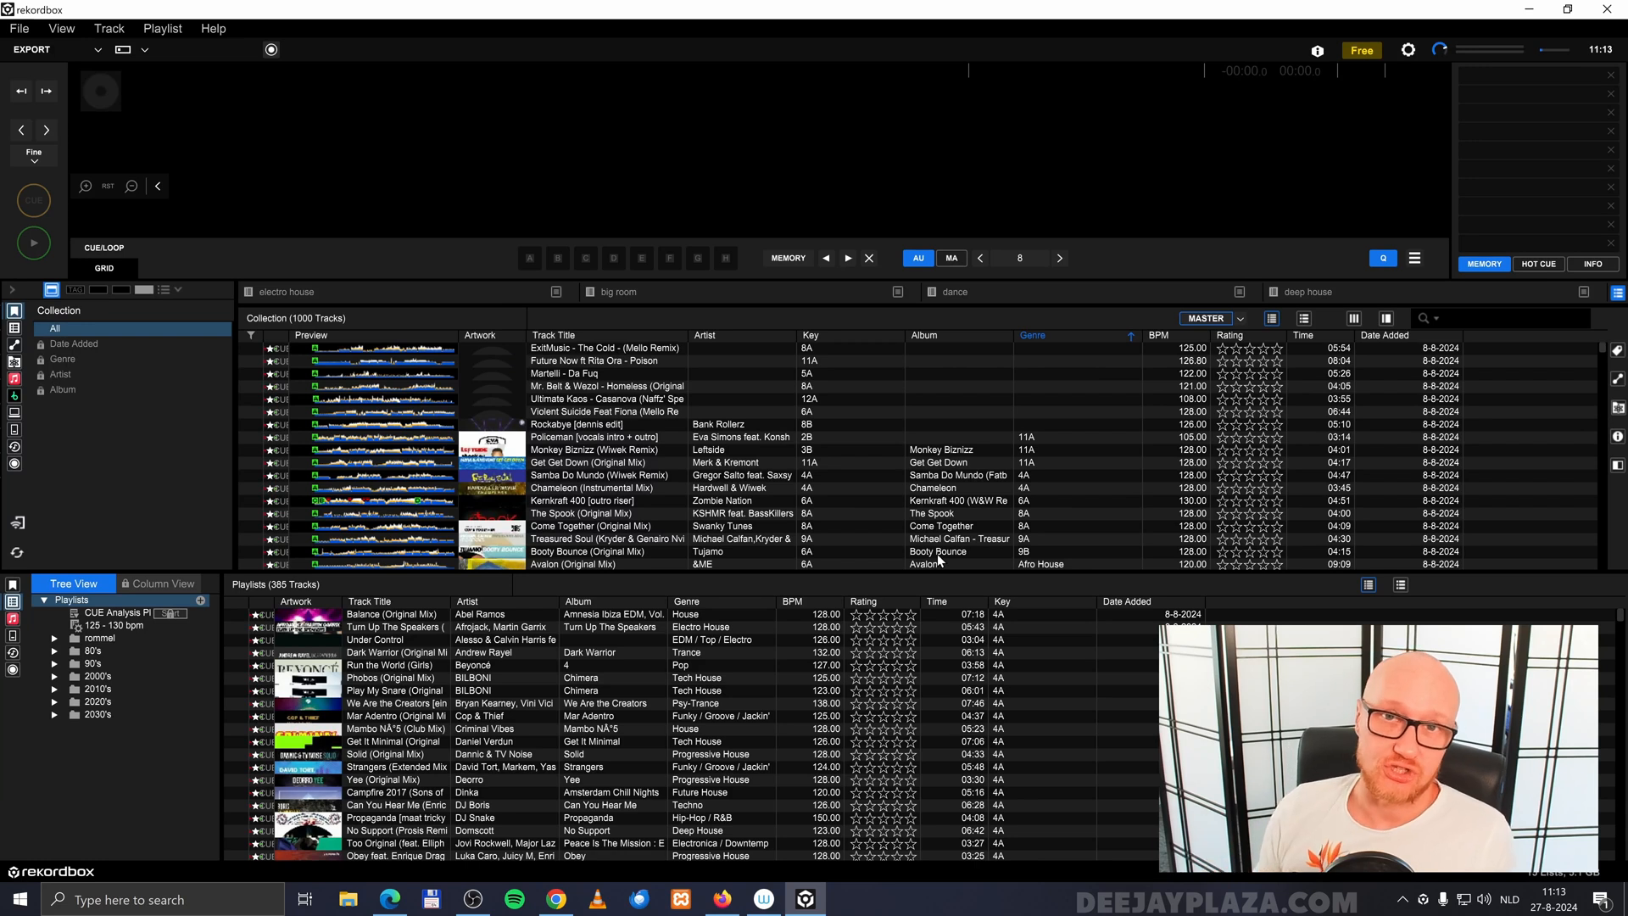
- Select a track in the restarted rekordbox to verify the restored 1000-track collection
left_click(591, 450)
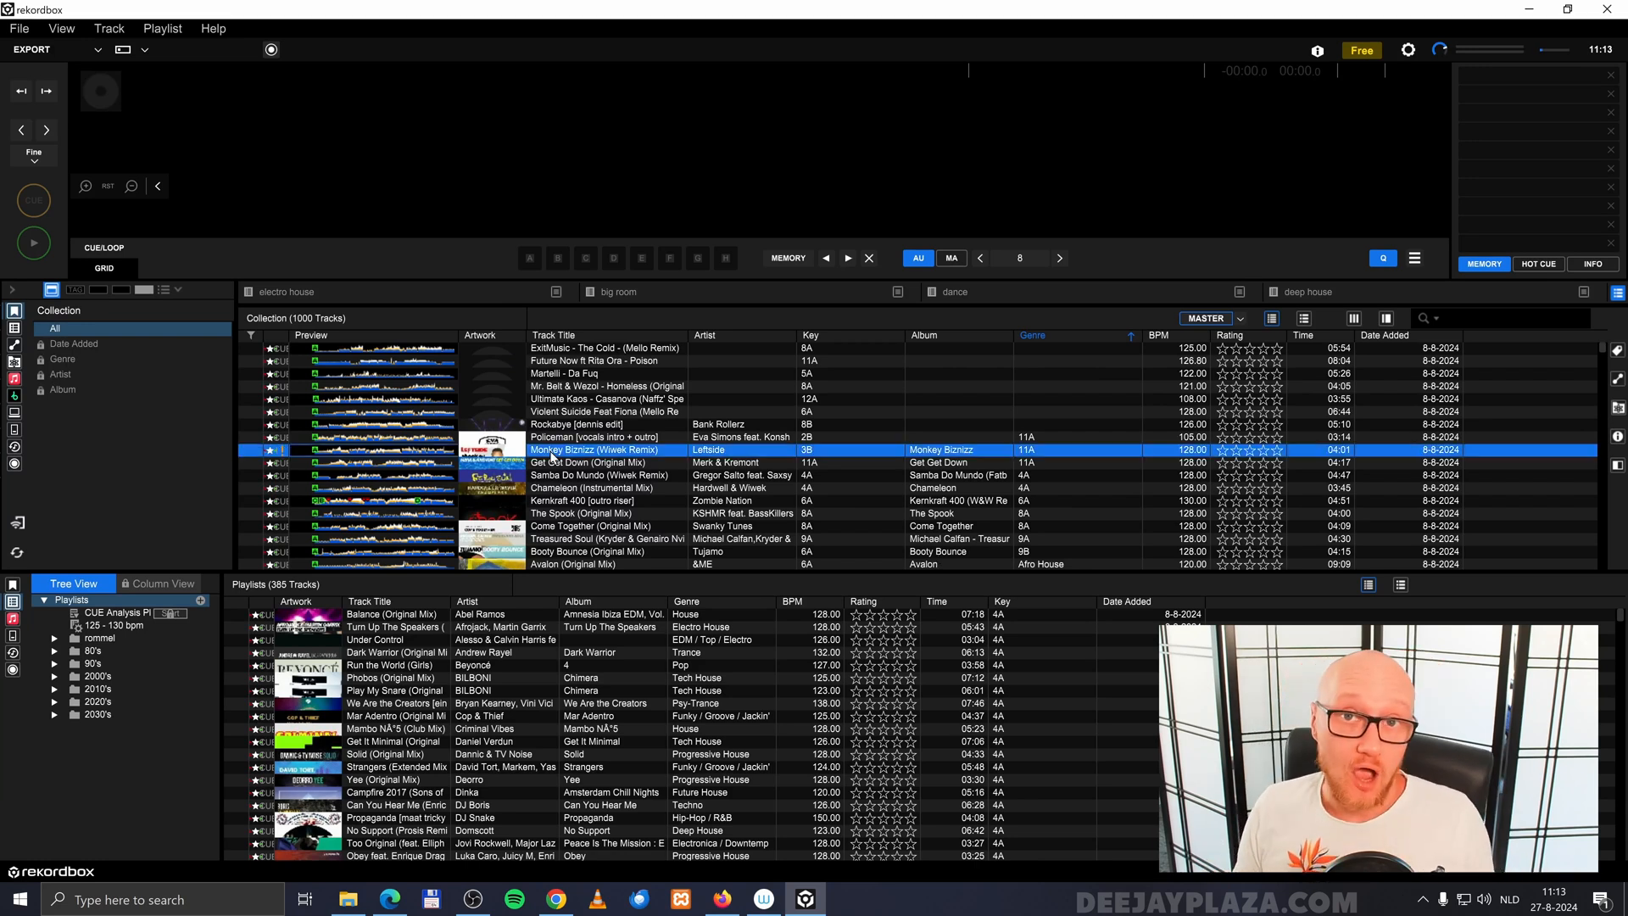